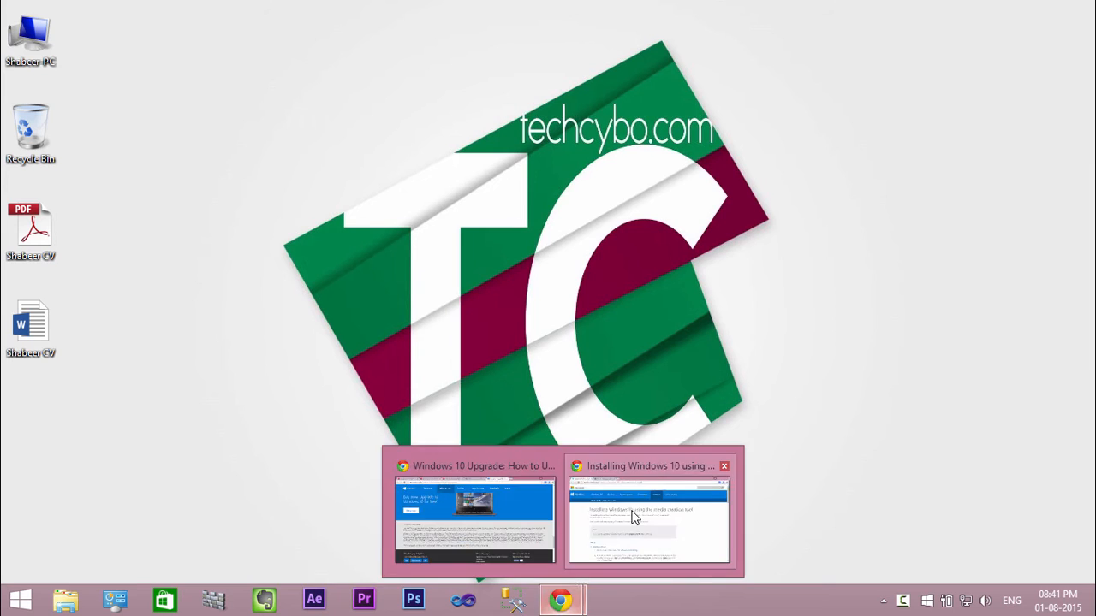
# Step: Bring Chrome forward and scroll Microsoft's Download Windows 10 page to the Download Tool Now buttons
pyautogui.click(649, 522)
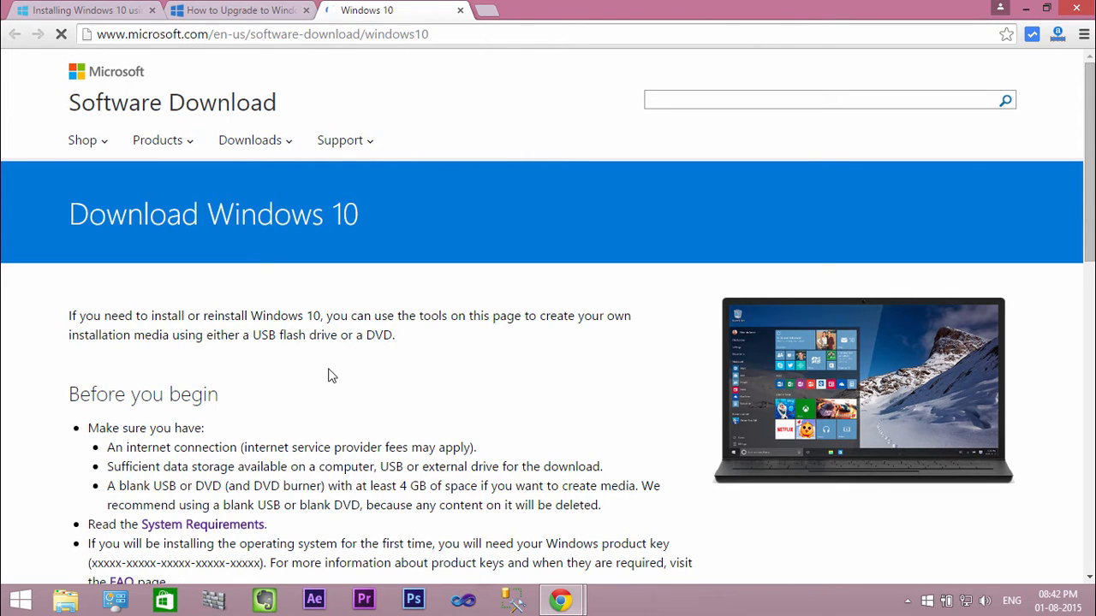
pyautogui.scroll(-3)
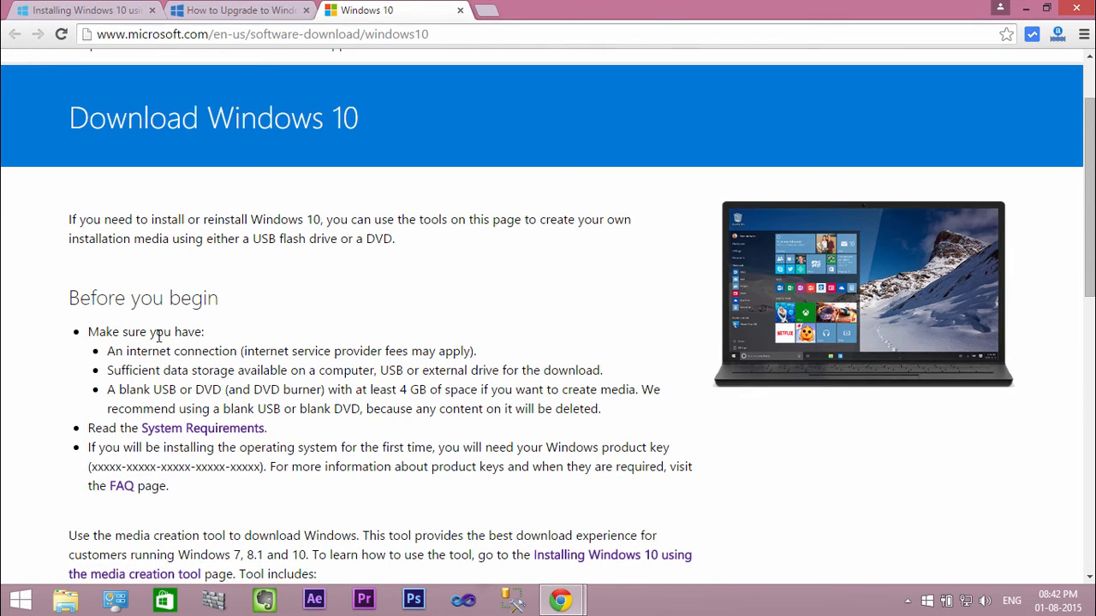
pyautogui.moveTo(139, 366)
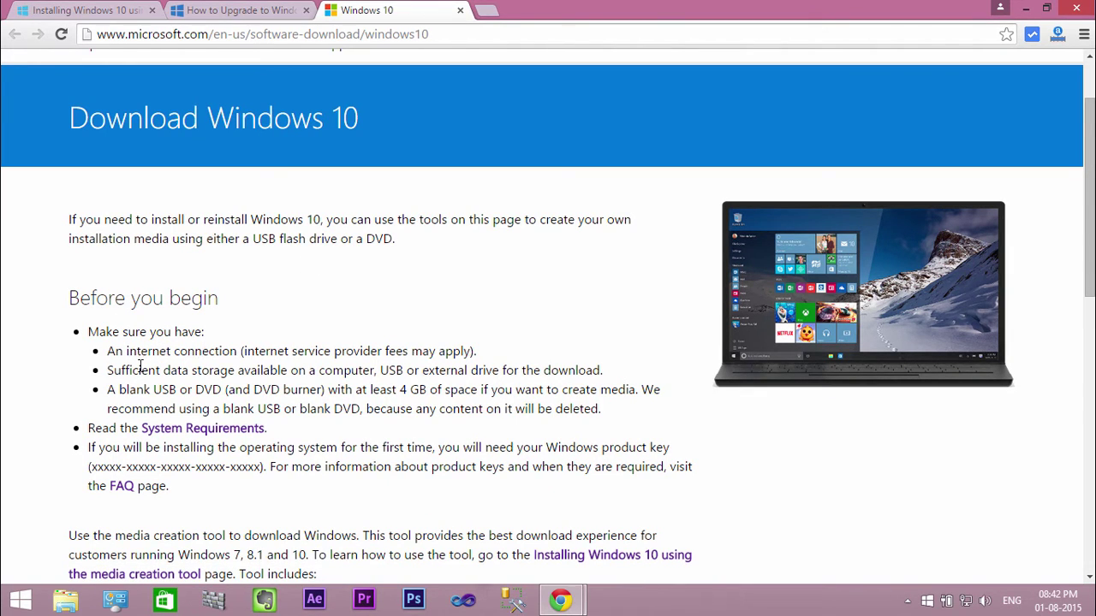
pyautogui.moveTo(414, 373)
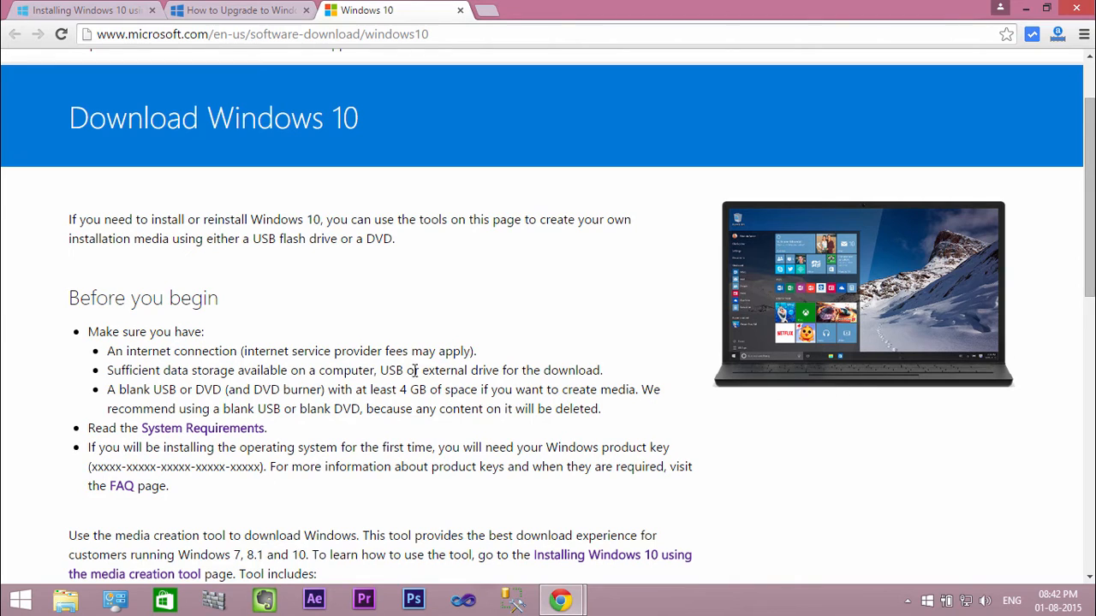
pyautogui.moveTo(121, 394)
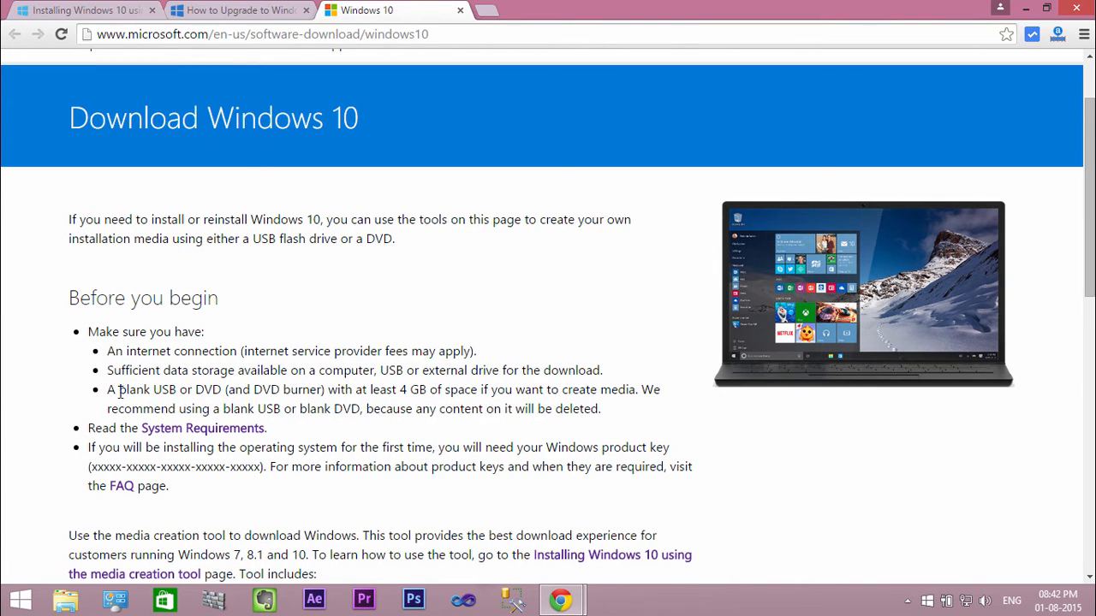
pyautogui.scroll(-3)
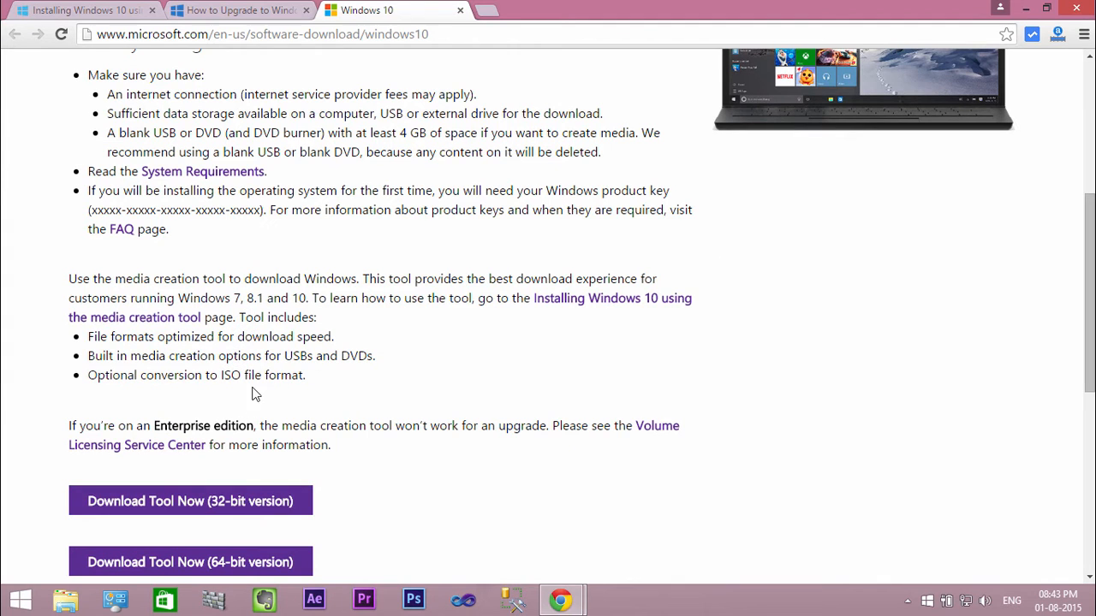
pyautogui.moveTo(548, 308)
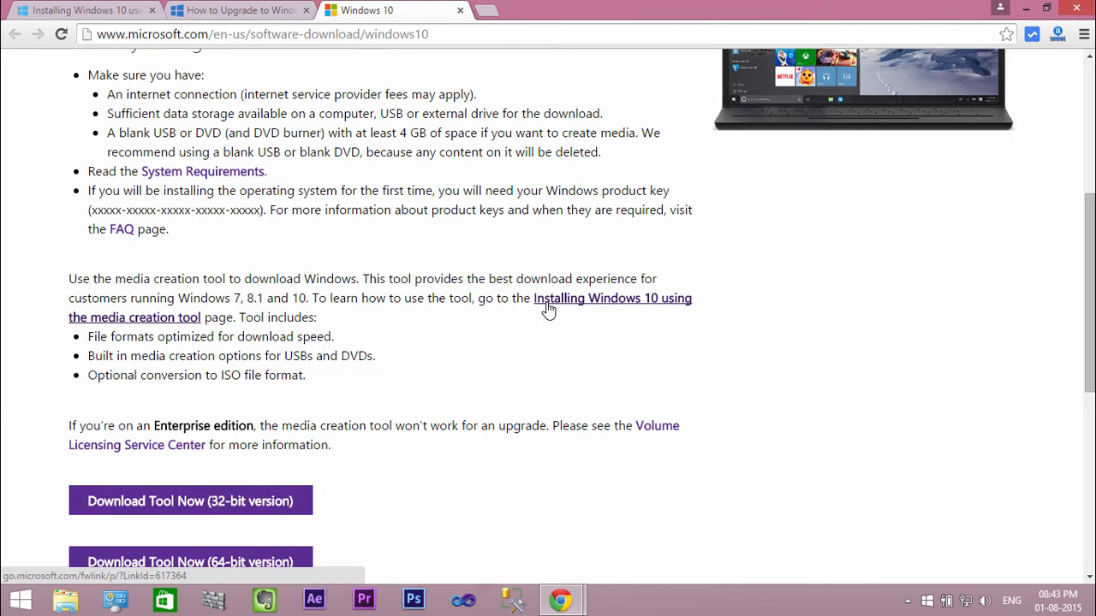
# Step: Open the media creation tool guide in a new tab and download the 64-bit tool
pyautogui.rightClick(548, 309)
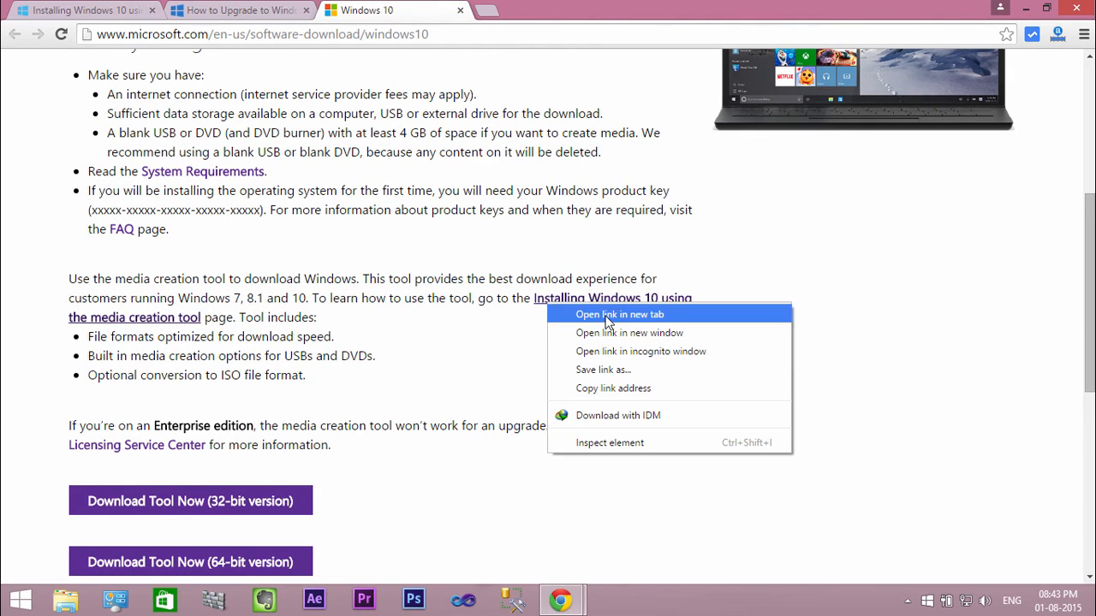
pyautogui.click(619, 314)
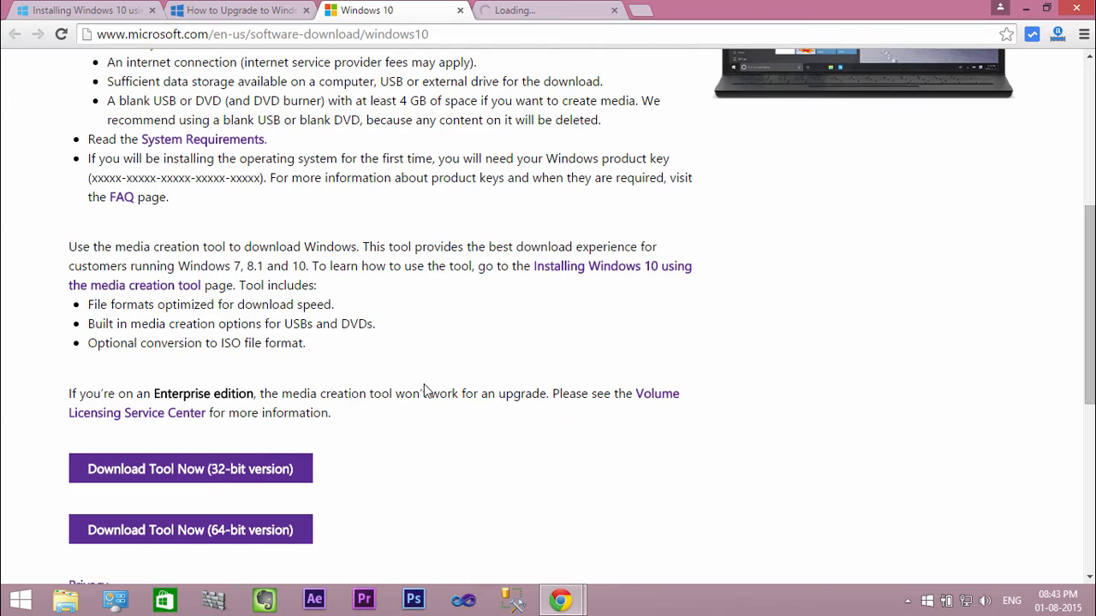
pyautogui.scroll(-3)
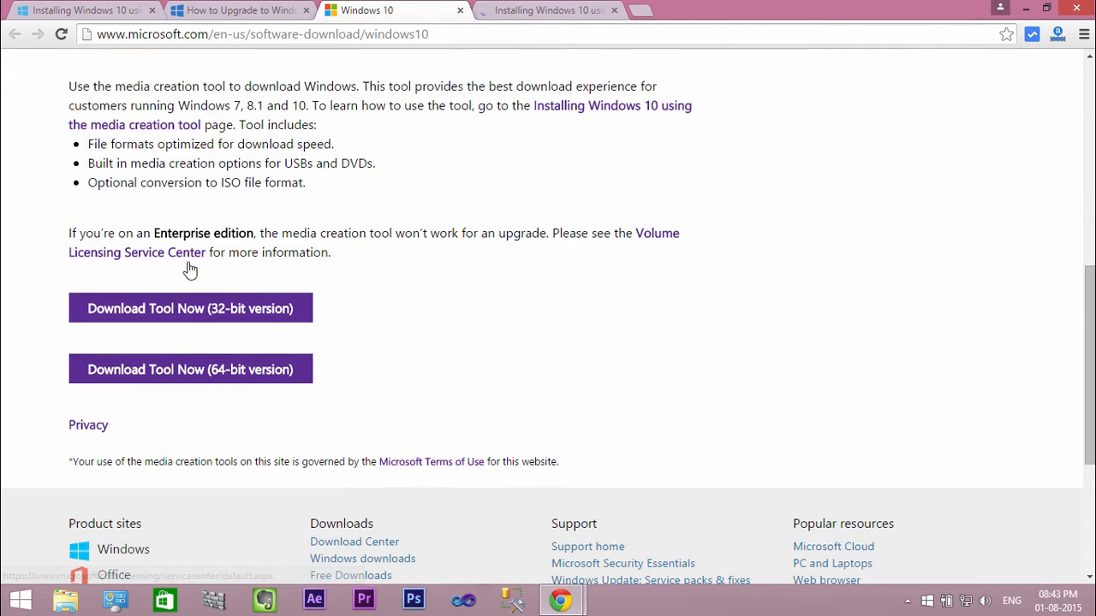
pyautogui.moveTo(242, 388)
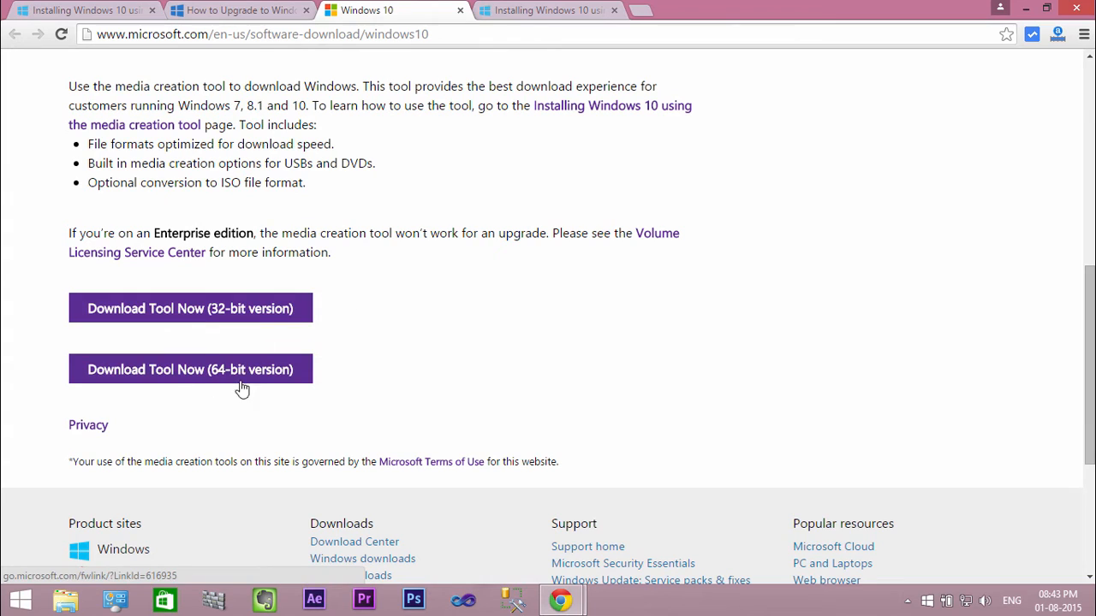
pyautogui.click(190, 369)
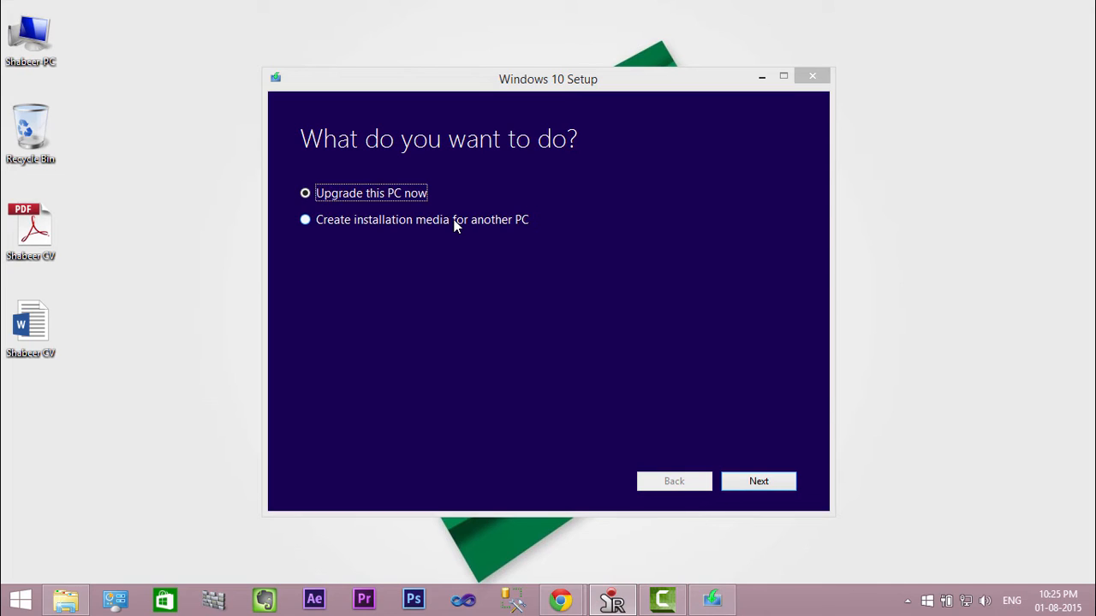
# Step: Select 'Create installation media for another PC' and continue to the language and edition step
pyautogui.click(305, 219)
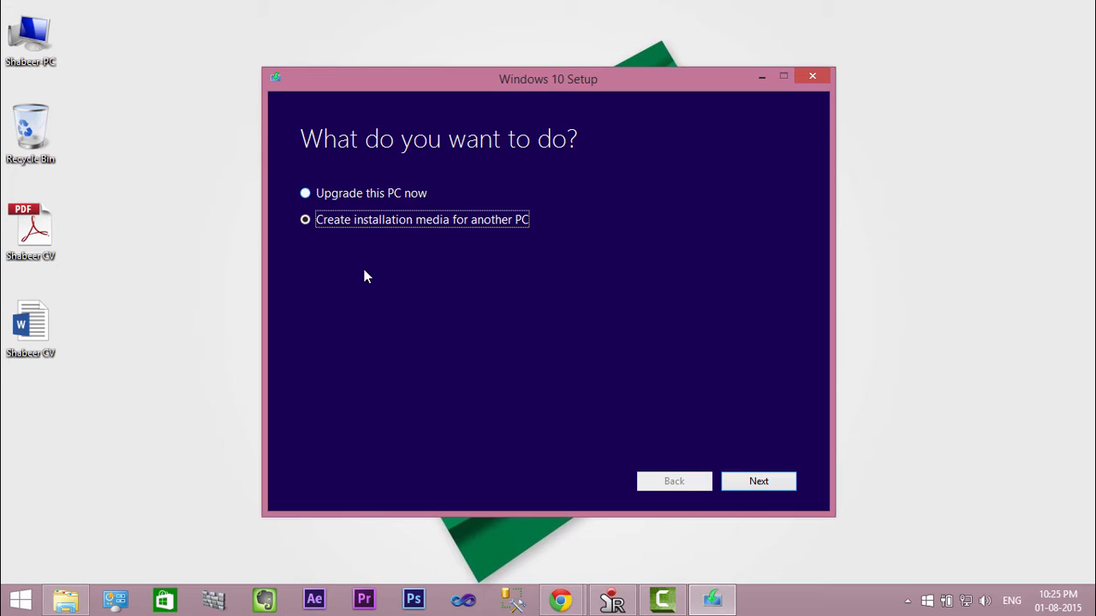
pyautogui.moveTo(743, 481)
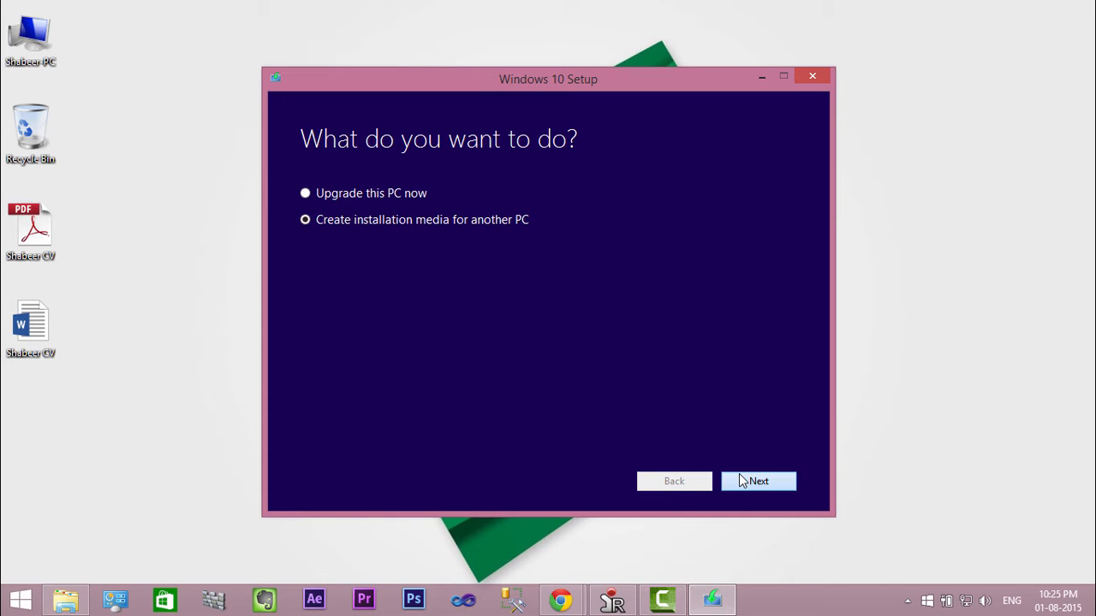
pyautogui.click(757, 480)
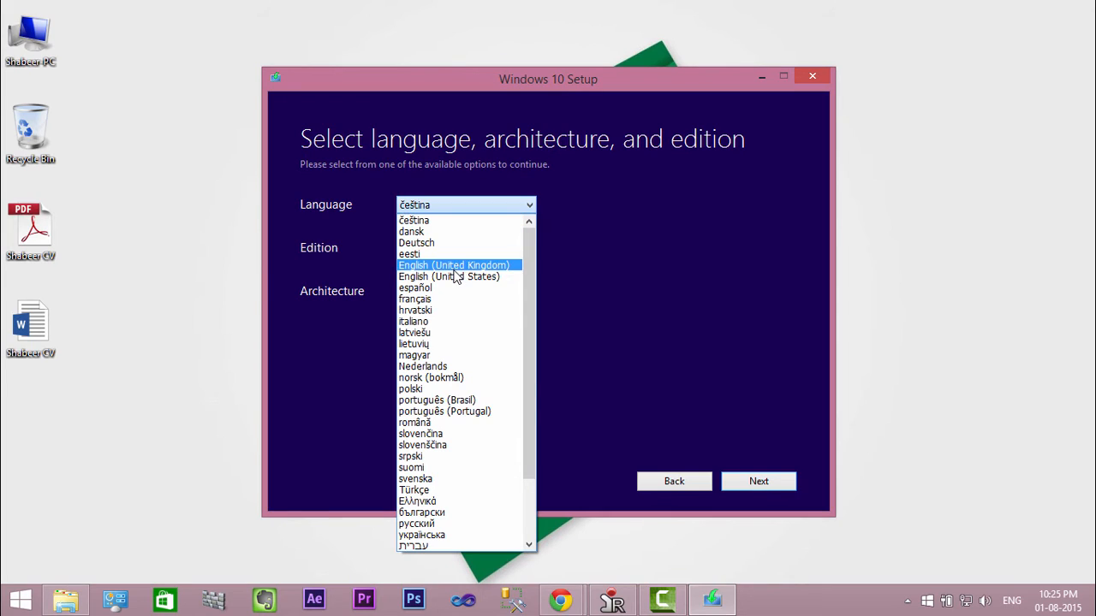
# Step: Set the language to English (United States), keeping Windows 10 Home and 32-bit (x86)
pyautogui.click(448, 275)
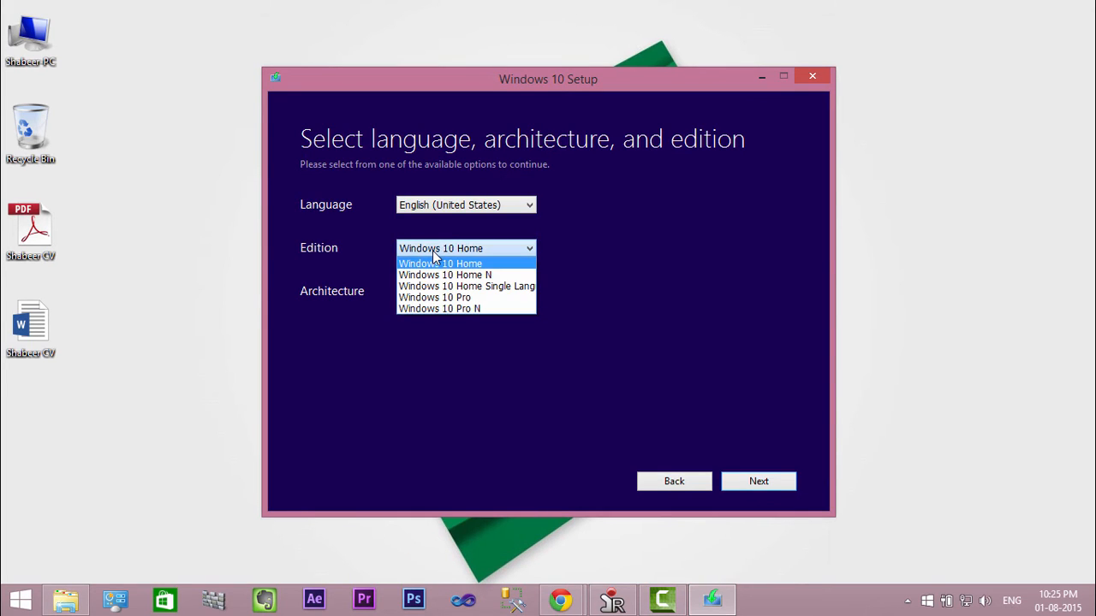
pyautogui.moveTo(445, 275)
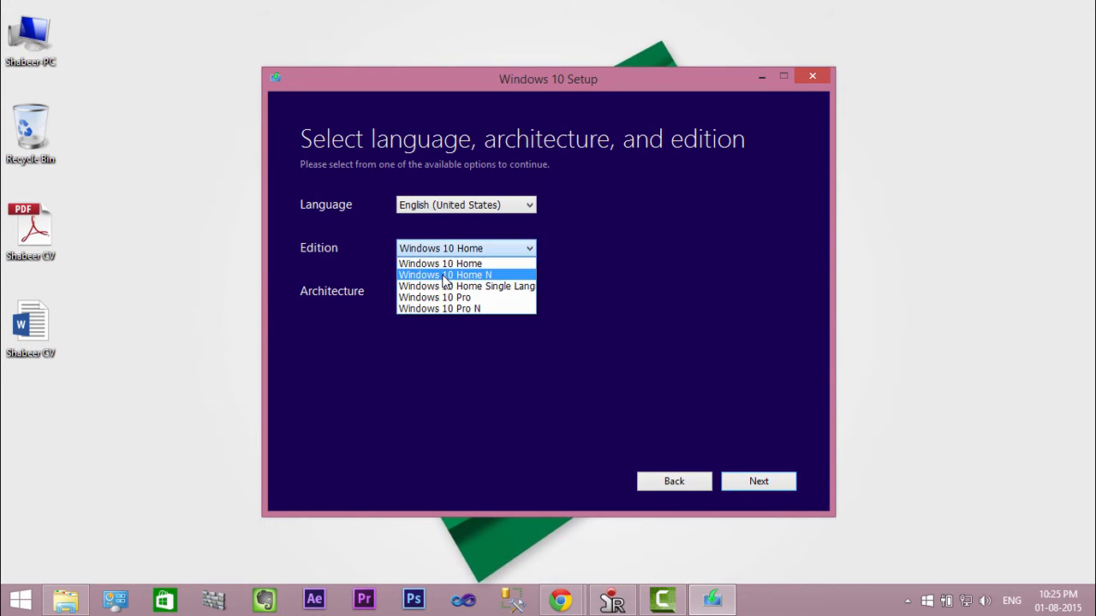
pyautogui.moveTo(440, 263)
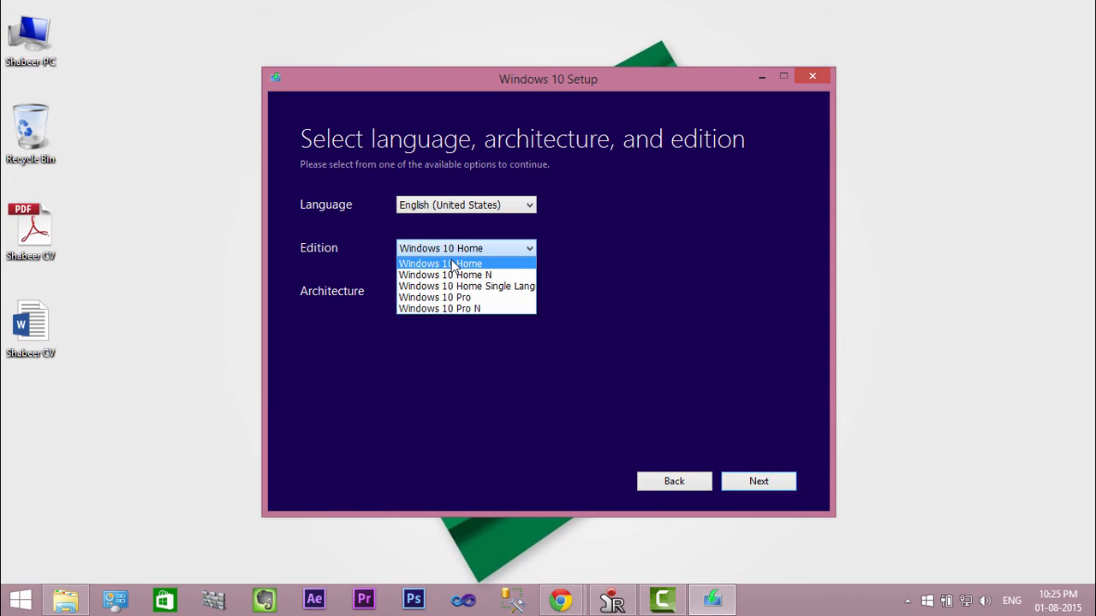
pyautogui.moveTo(551, 242)
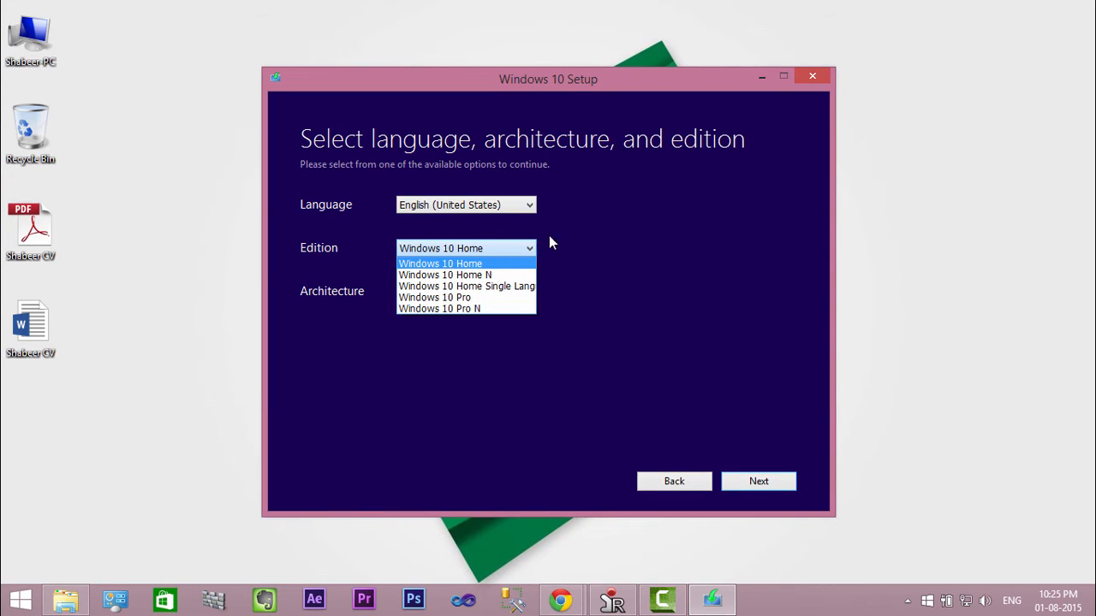
pyautogui.click(440, 263)
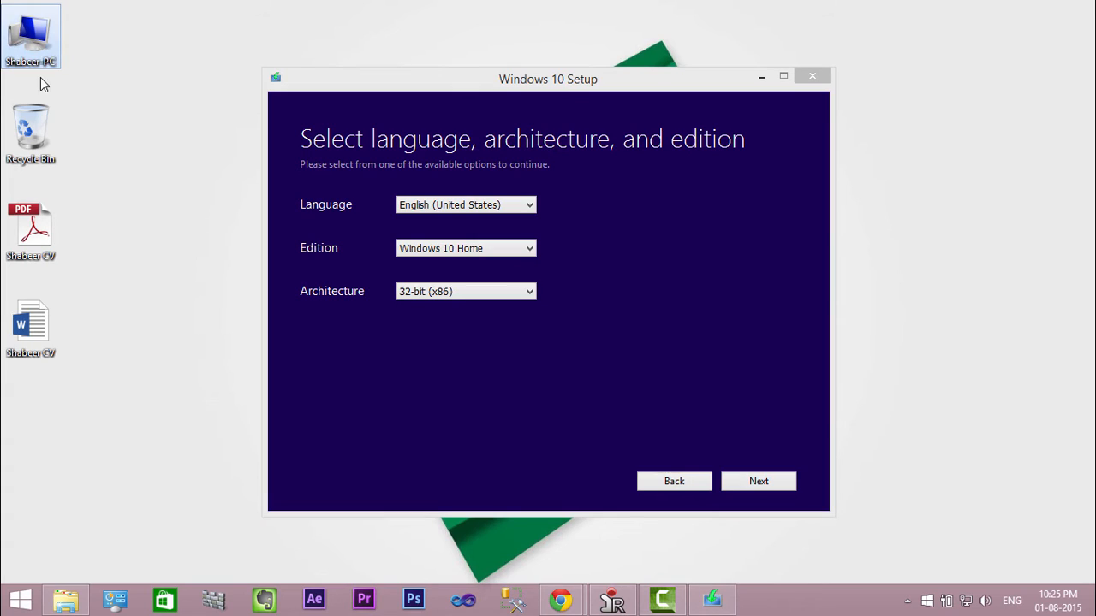
pyautogui.rightClick(31, 34)
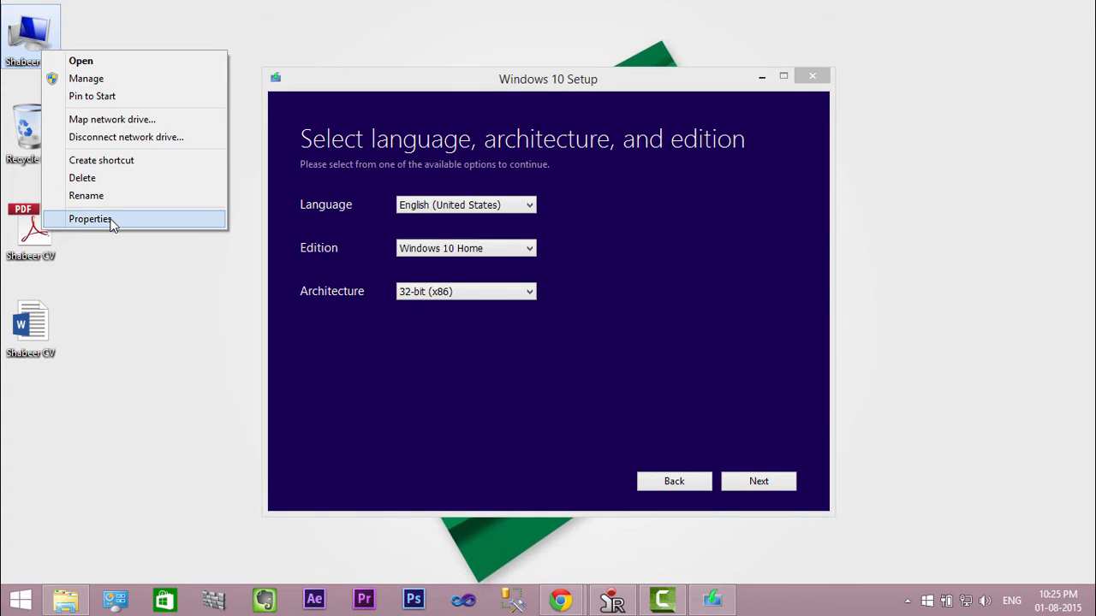
pyautogui.click(90, 219)
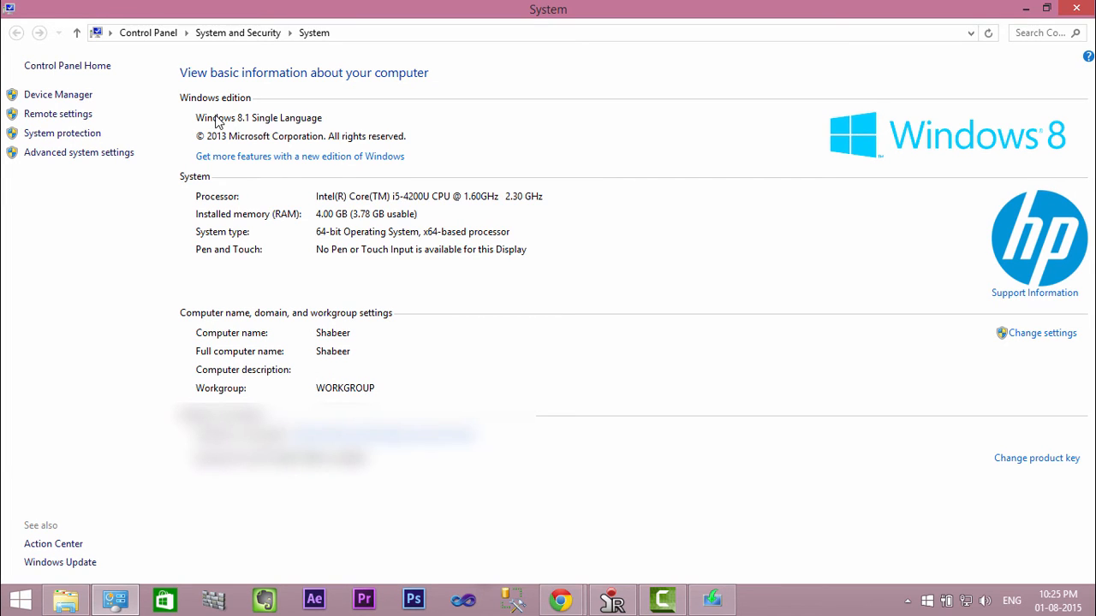
pyautogui.moveTo(293, 122)
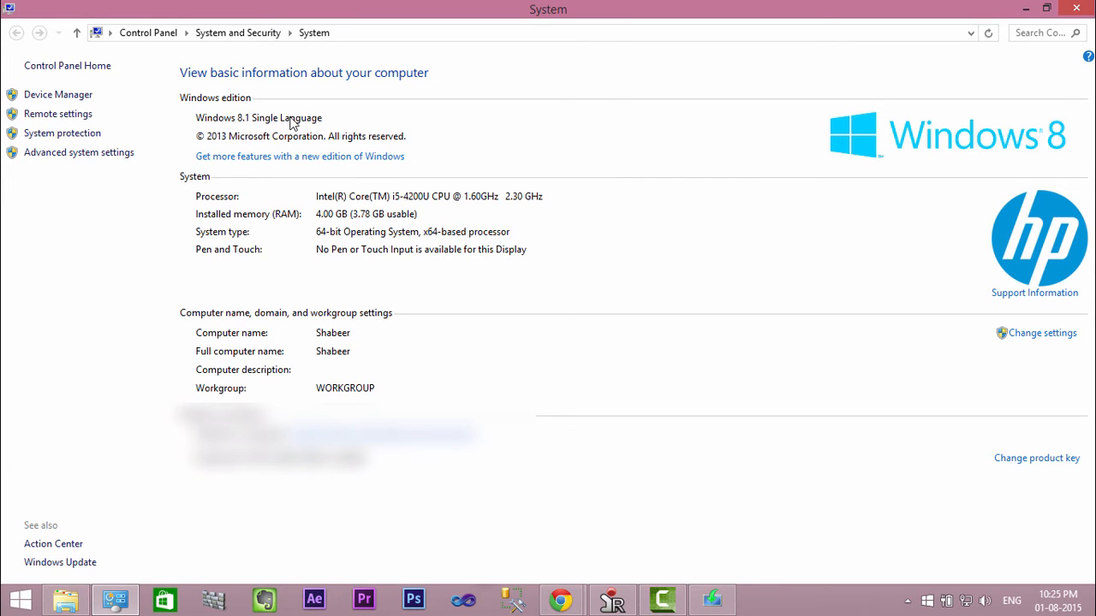
pyautogui.moveTo(323, 119)
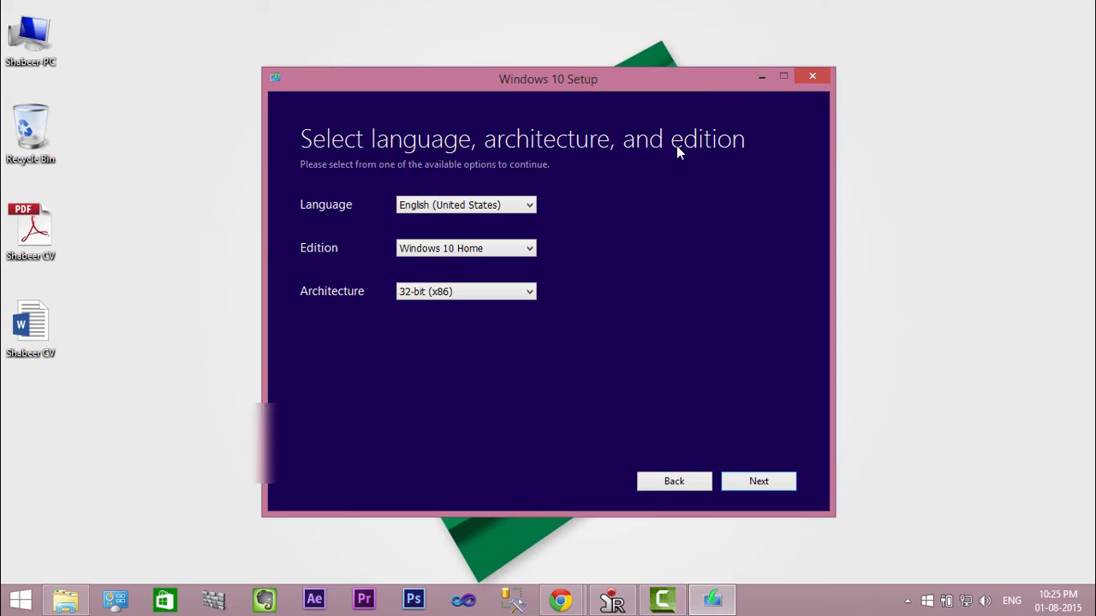
# Step: Choose Windows 10 Home Single Language as the edition and 64-bit (x64) as the architecture
pyautogui.click(465, 248)
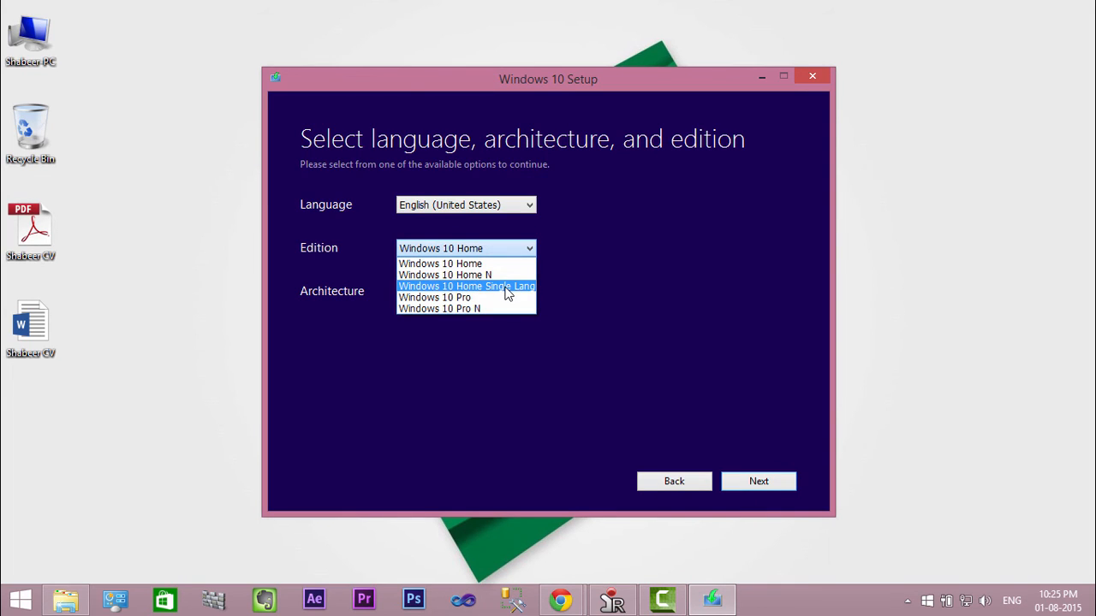
pyautogui.click(466, 286)
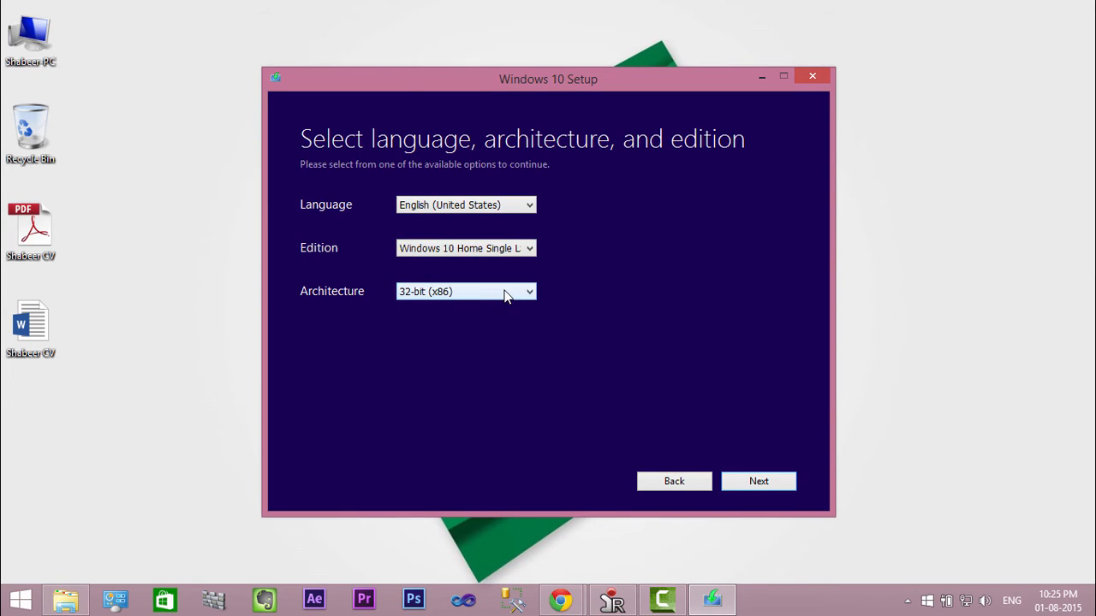
pyautogui.click(528, 291)
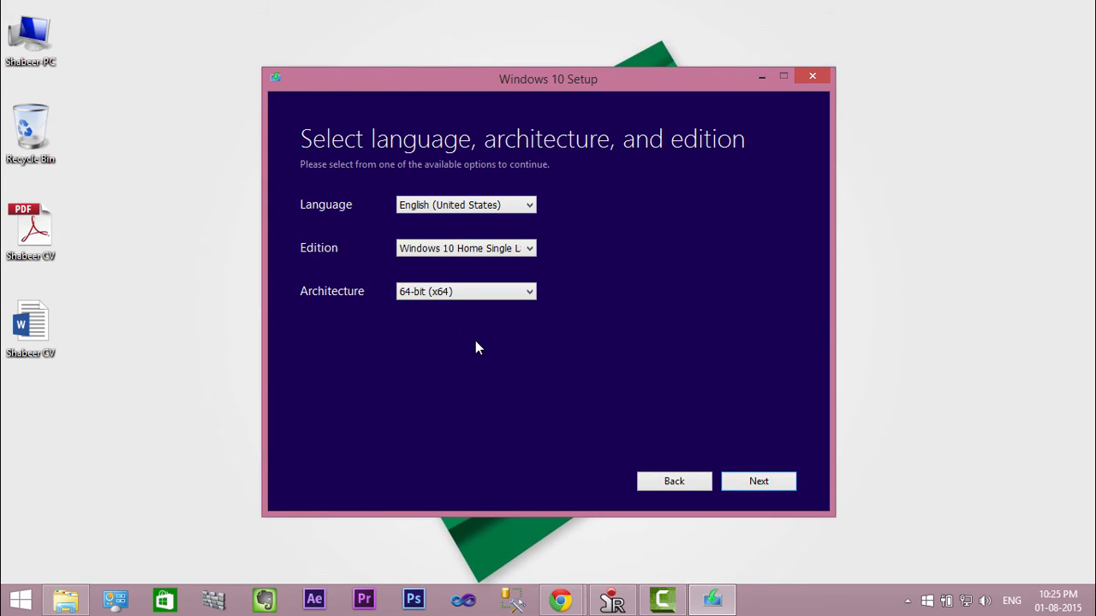
pyautogui.click(465, 291)
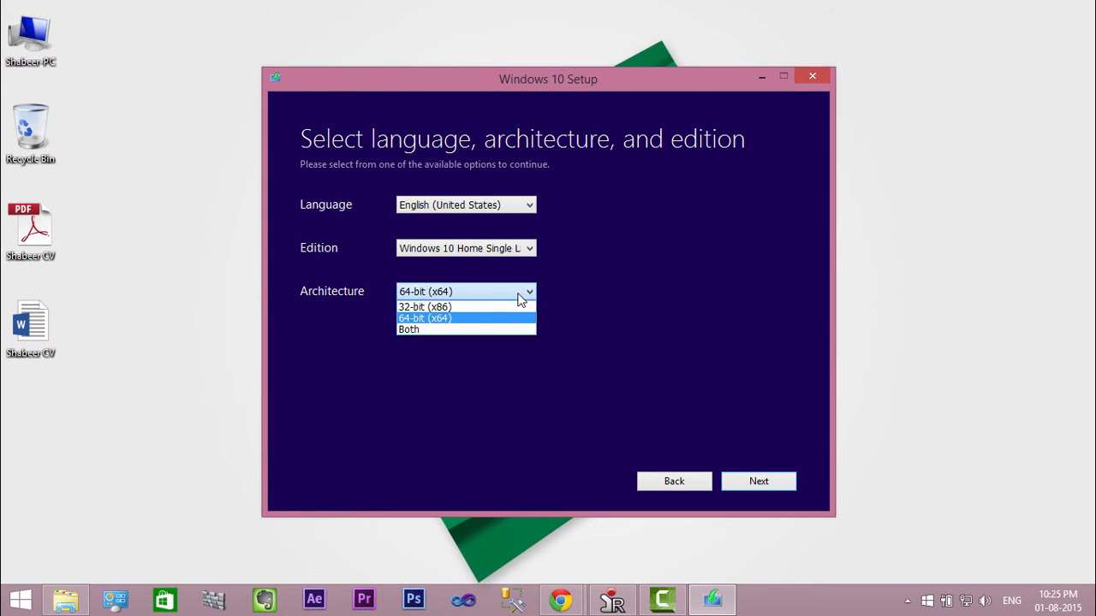
pyautogui.click(425, 317)
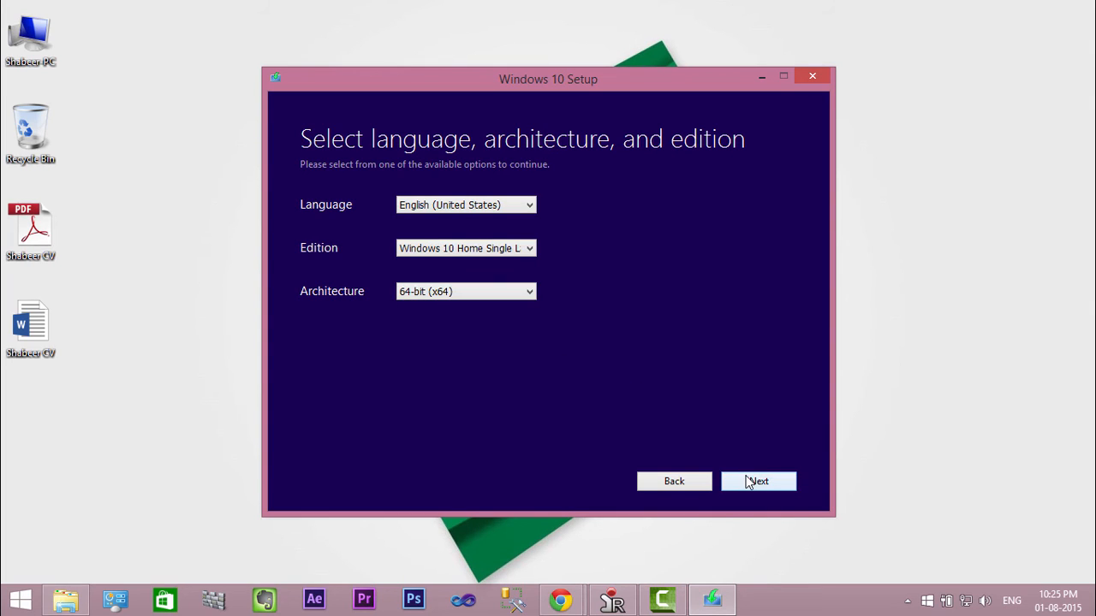
# Step: Reach the media choice step, try USB flash drive, return, and select ISO file
pyautogui.click(758, 481)
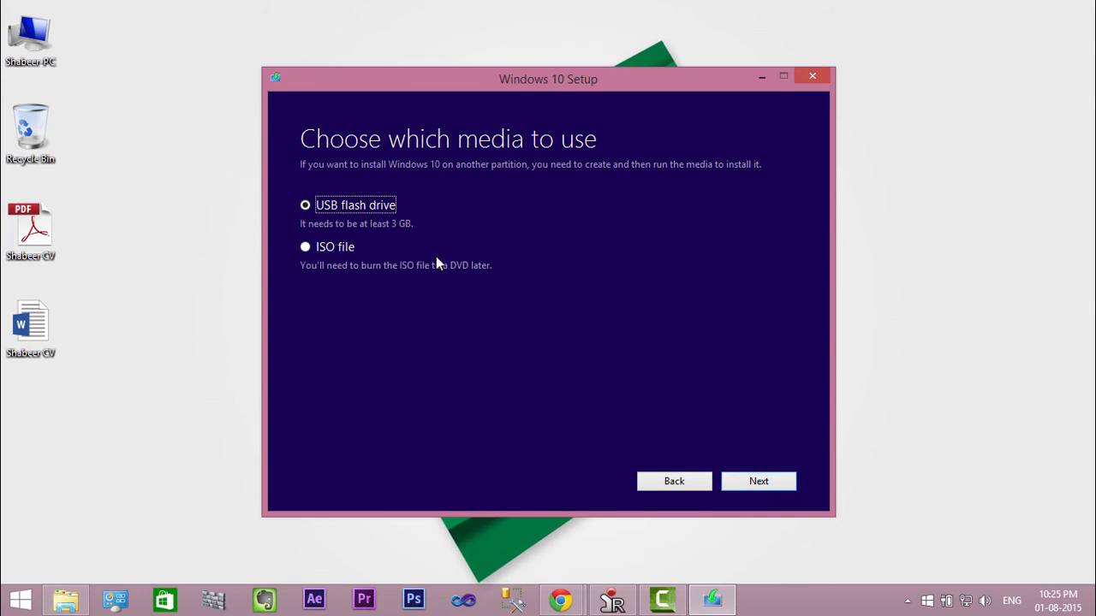
pyautogui.moveTo(431, 255)
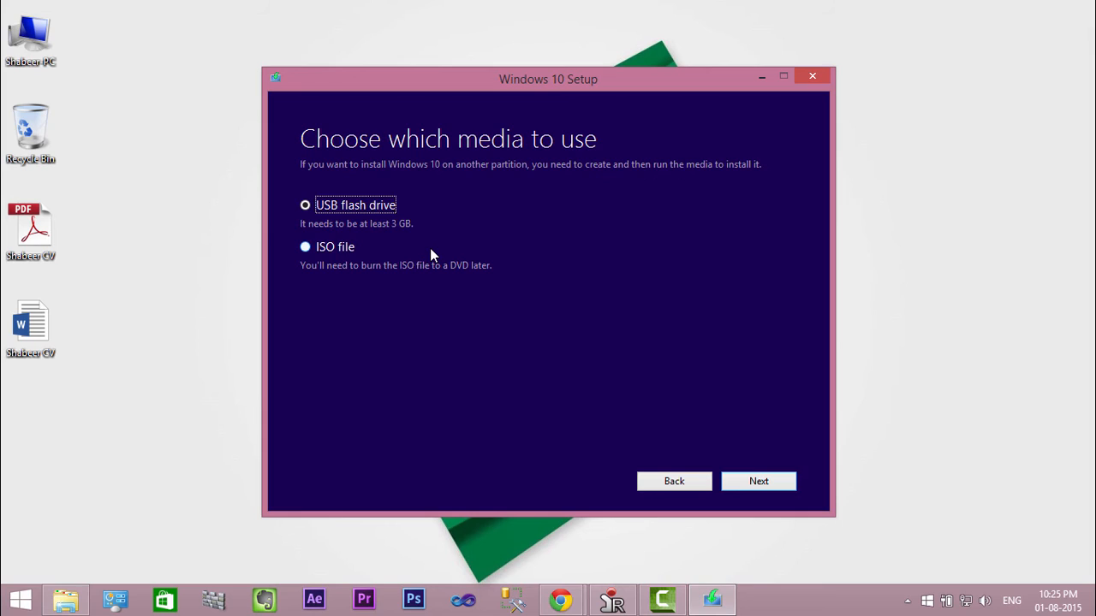
pyautogui.moveTo(394, 246)
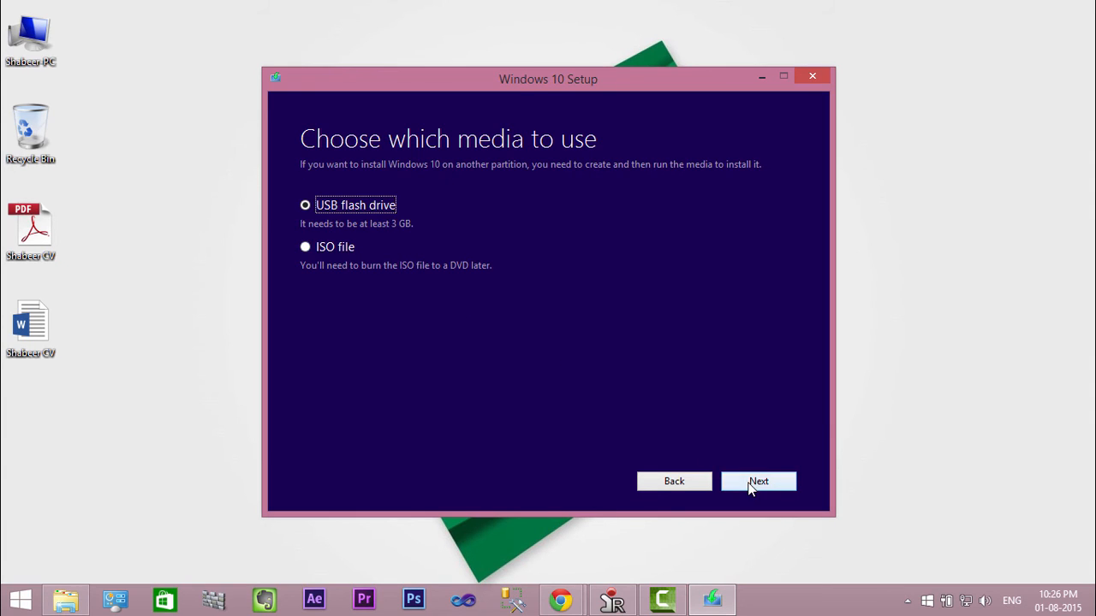
pyautogui.click(757, 481)
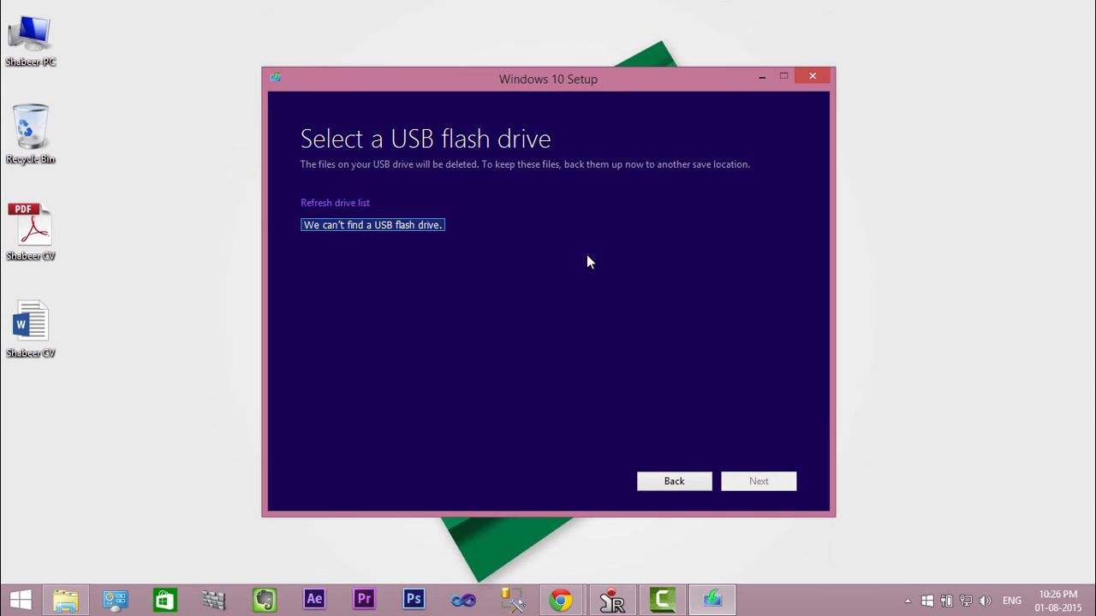
pyautogui.click(674, 481)
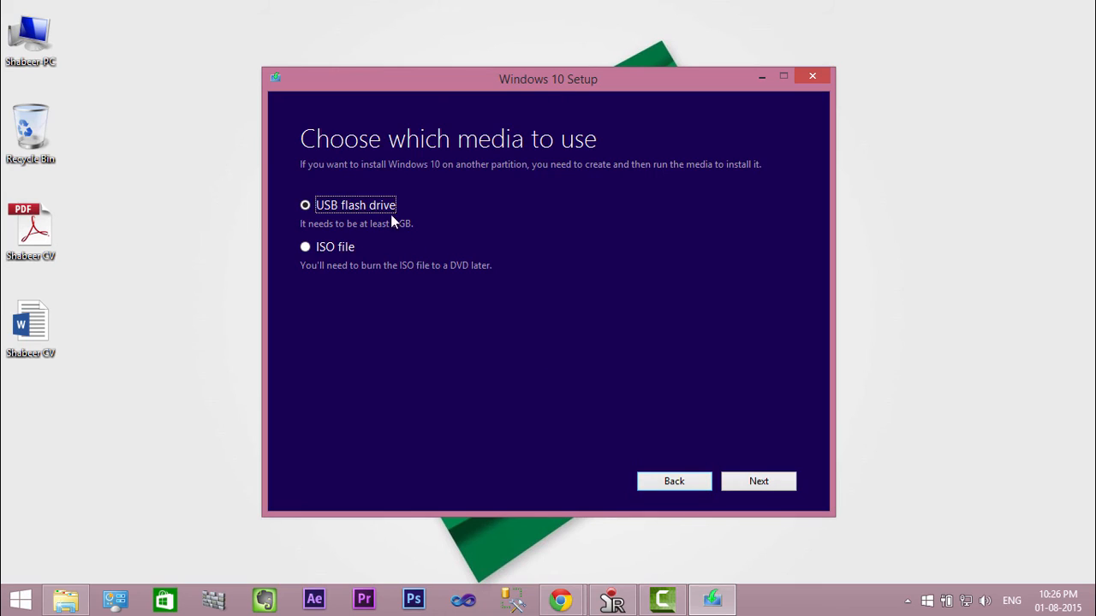
pyautogui.click(304, 246)
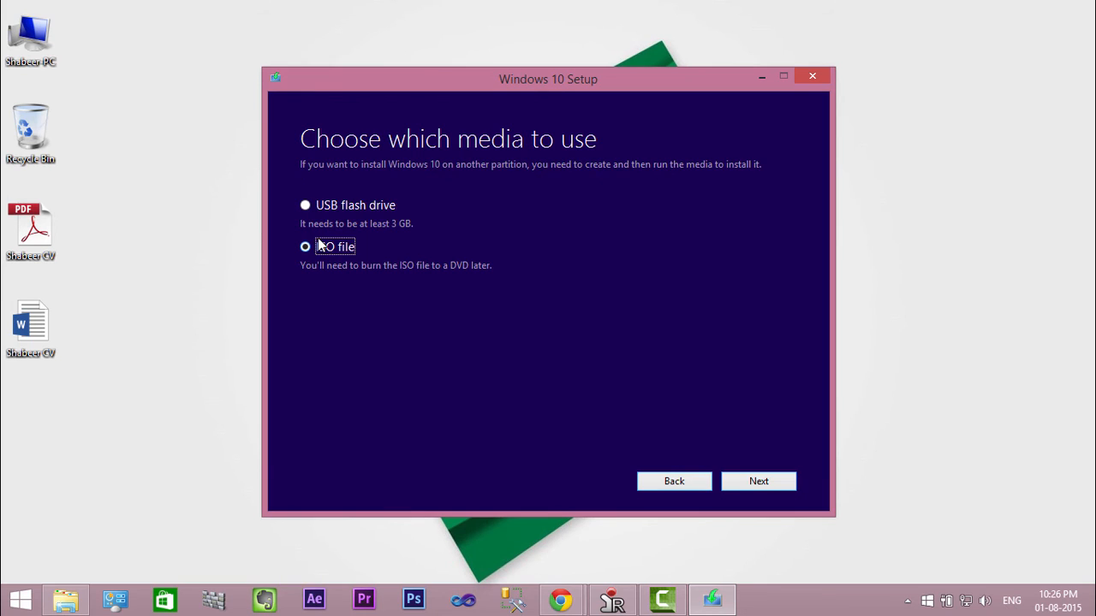
# Step: Save the ISO as 'Windows' on the Desktop, starting the Windows 10 download at 0%
pyautogui.click(758, 480)
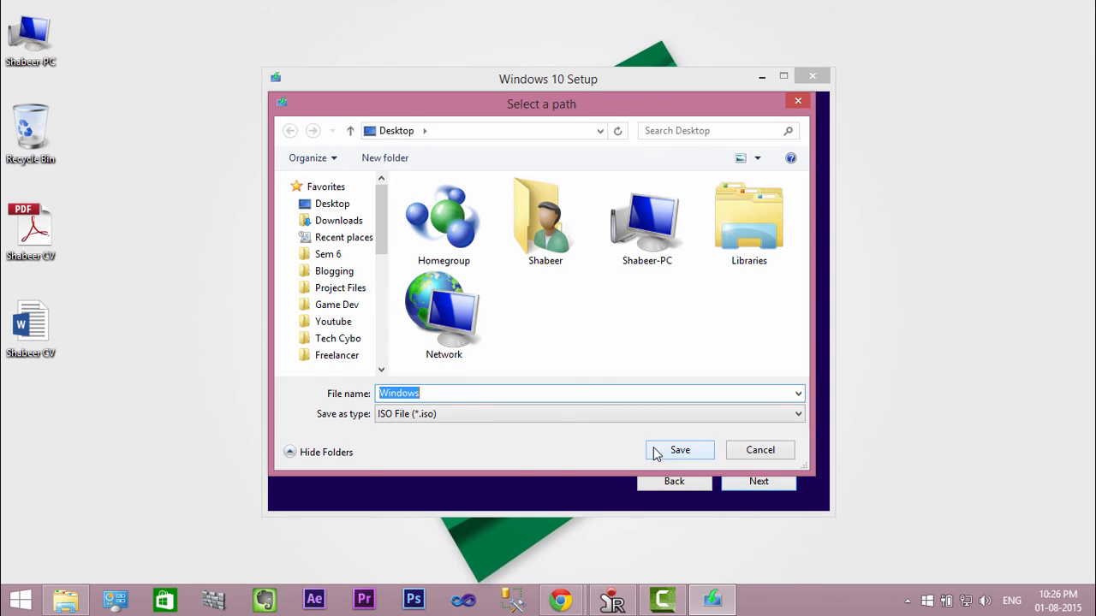
pyautogui.click(678, 449)
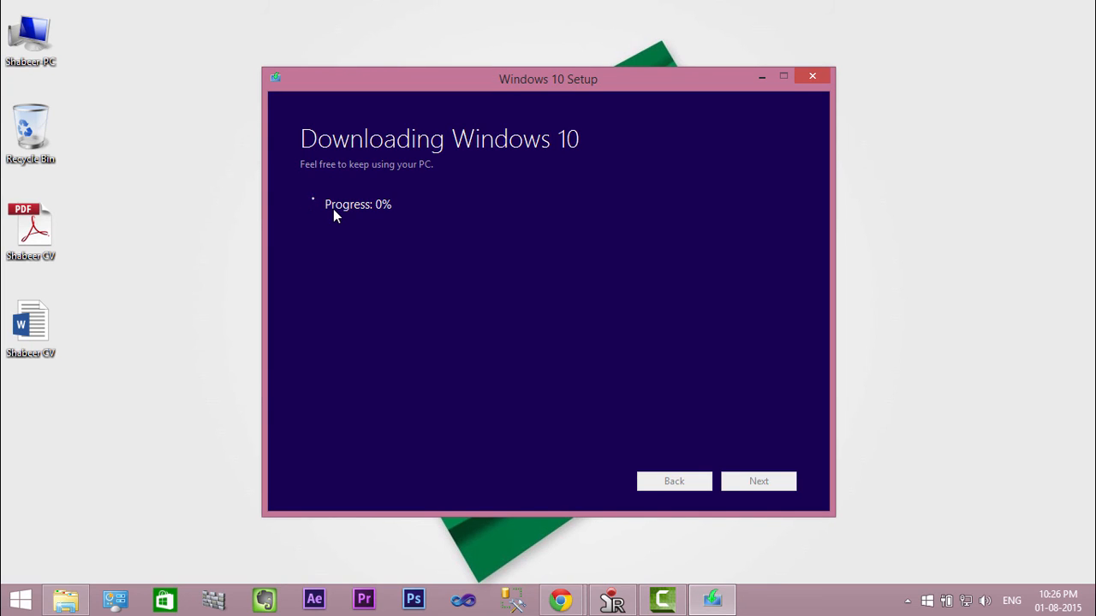
pyautogui.moveTo(518, 218)
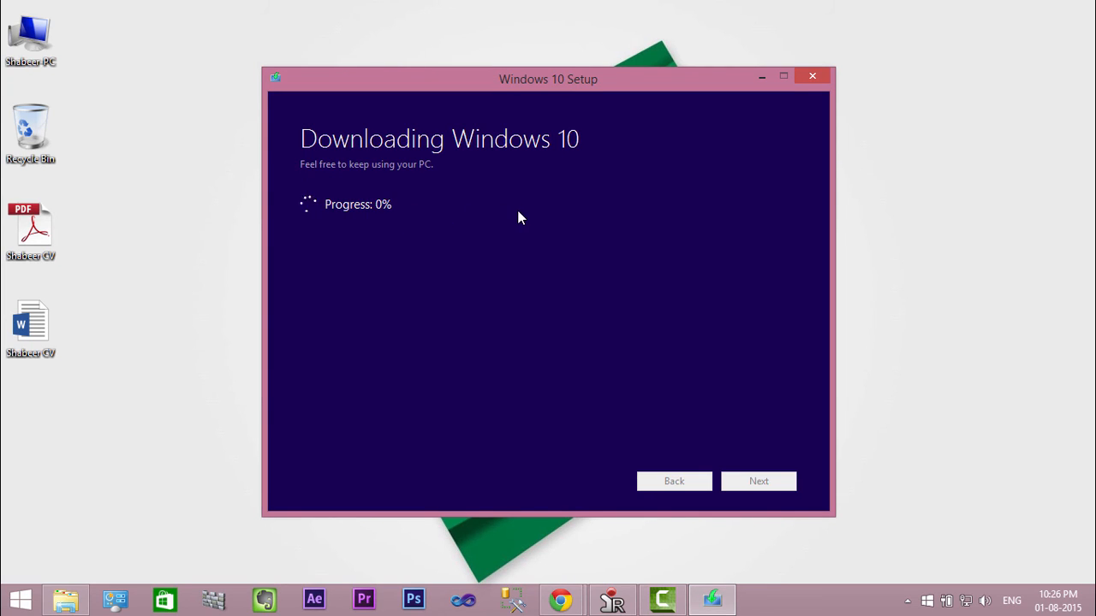
pyautogui.moveTo(757, 481)
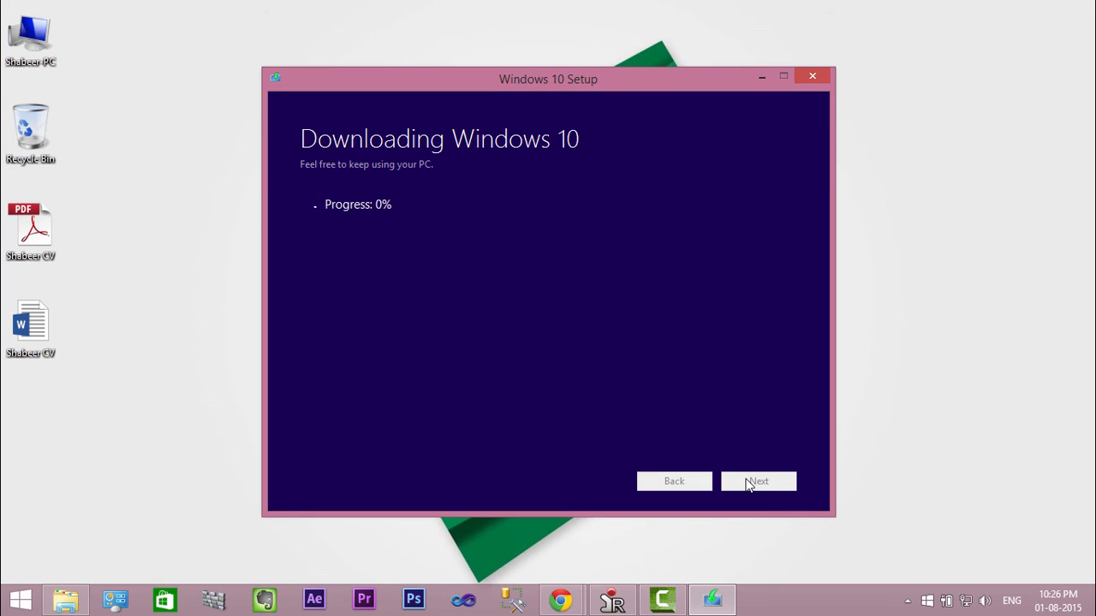
pyautogui.moveTo(384, 170)
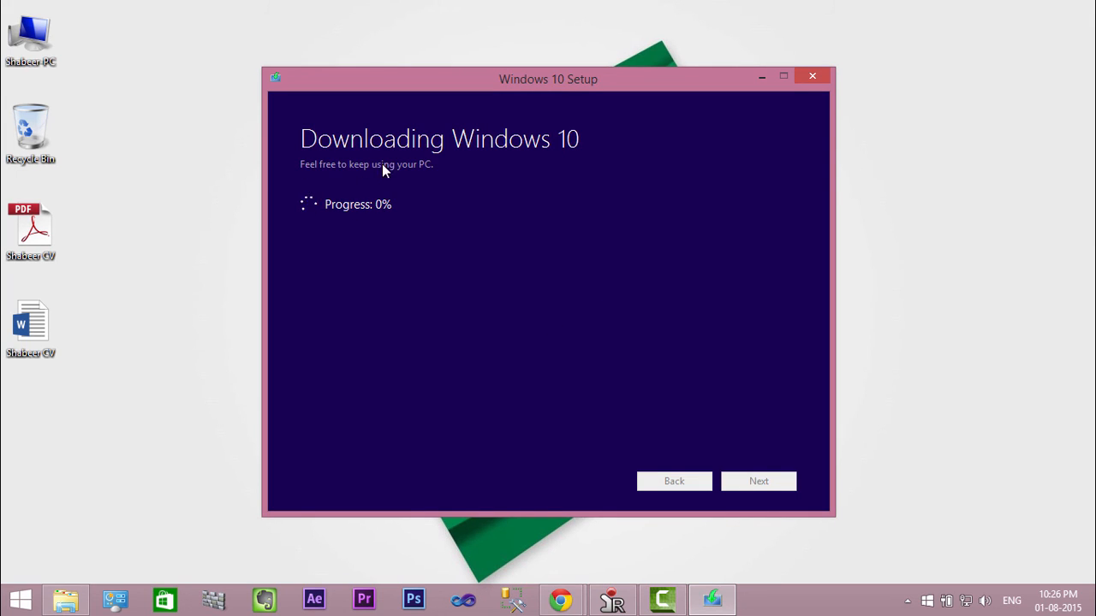
pyautogui.moveTo(643, 158)
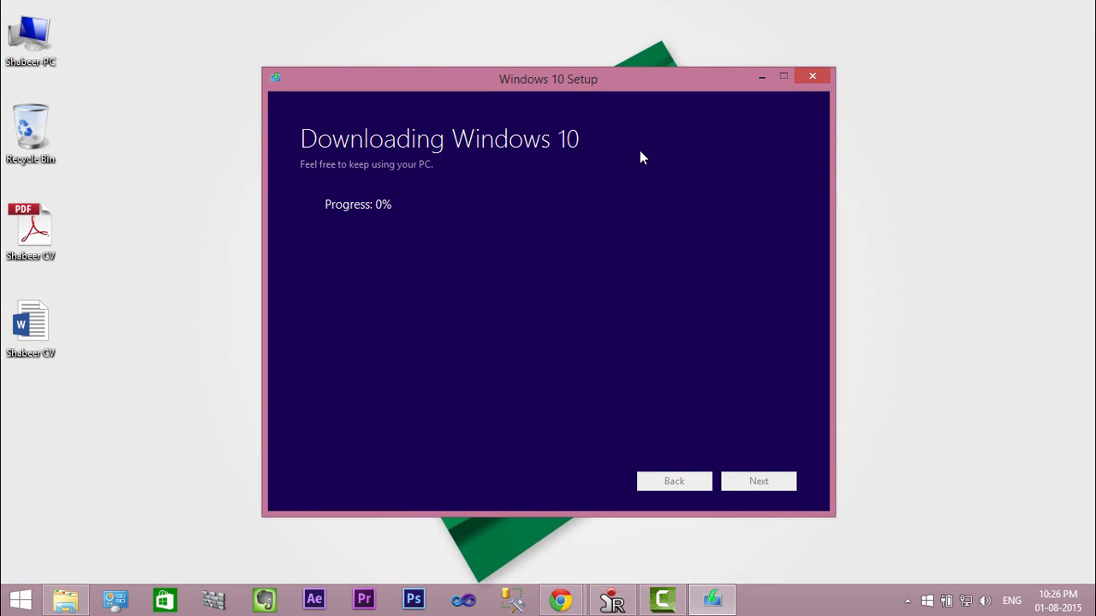